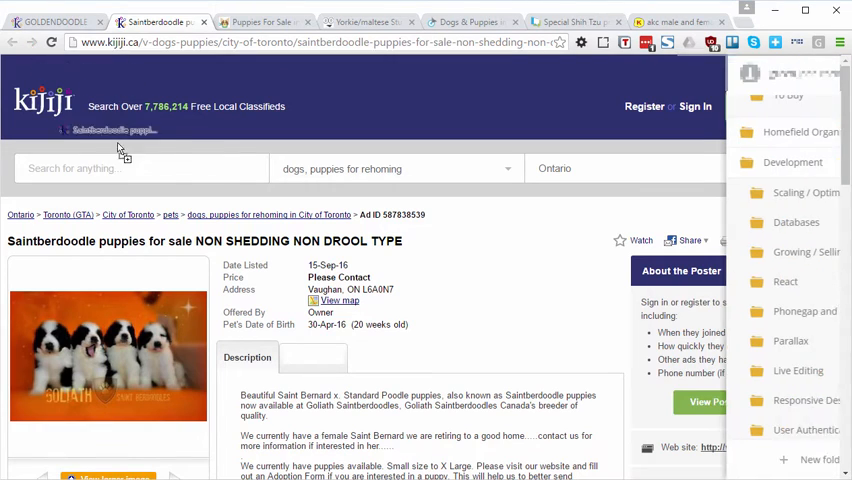
# Drag the Saintberdoodle puppies listing link toward DragDisk's Development subfolders.
pyautogui.click(730, 162)
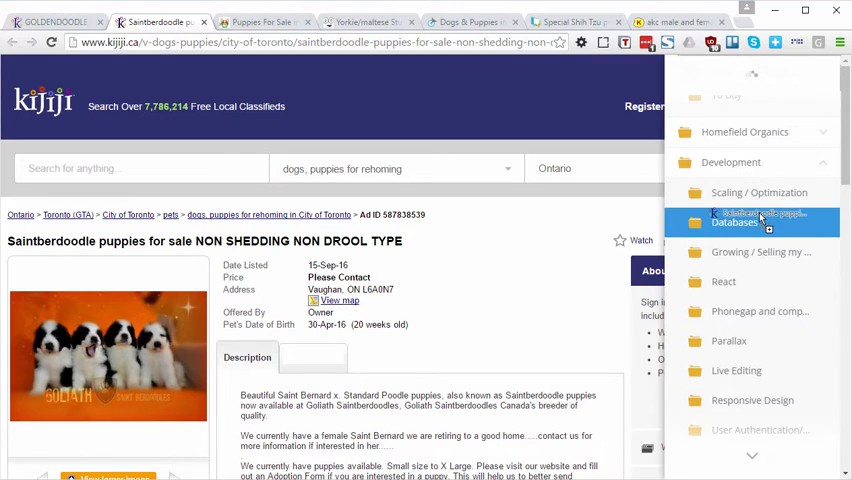
pyautogui.moveTo(745, 311)
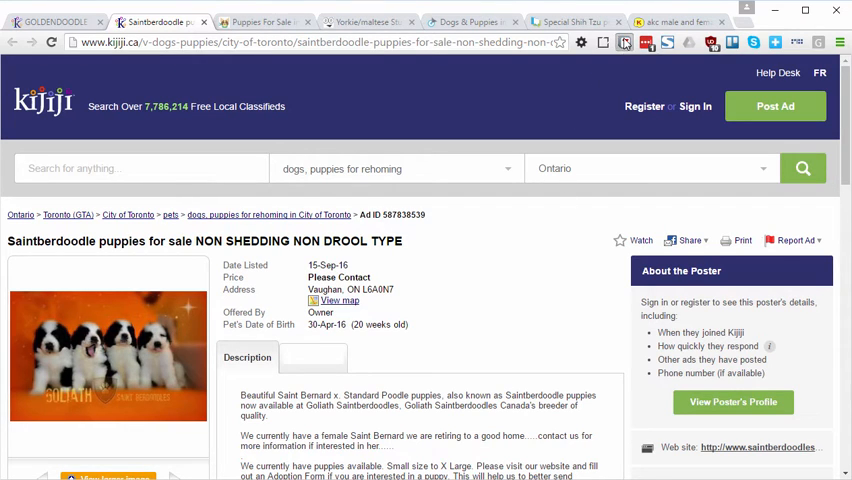
# Save the dog-listing tabs as a Tab Saver group 'Puppies', then delete that group.
pyautogui.click(624, 42)
pyautogui.write('Puppi')
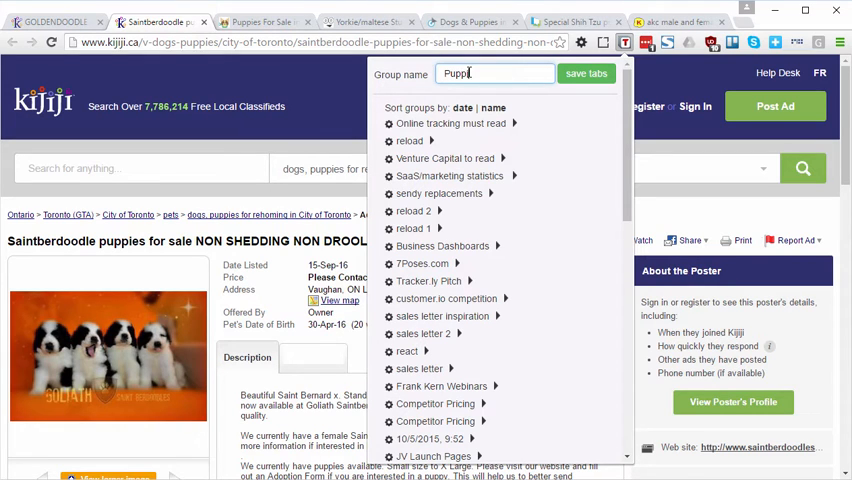
pyautogui.write('es')
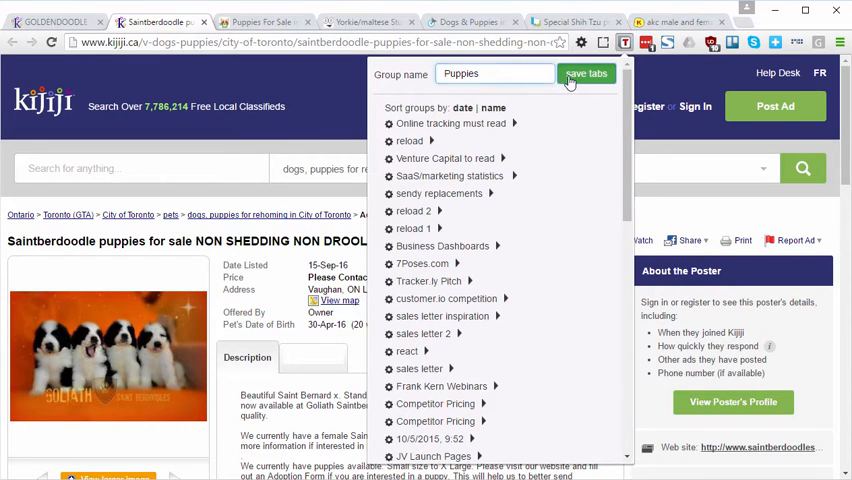
pyautogui.scroll(-3)
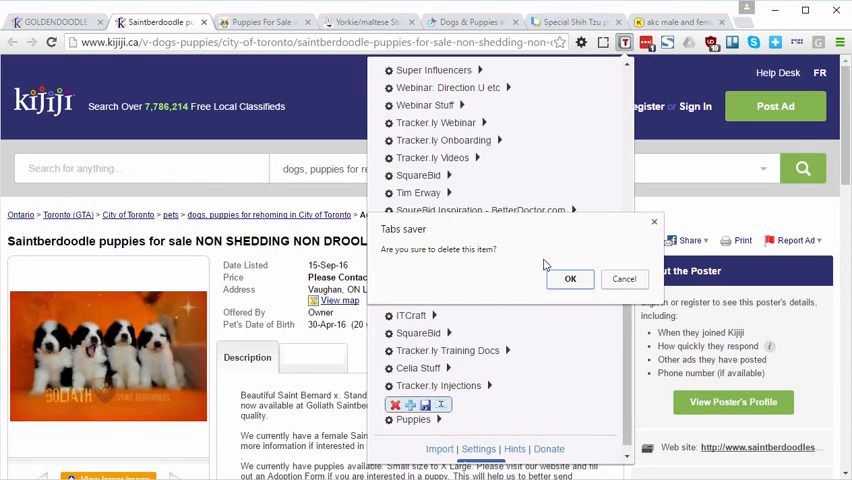
pyautogui.click(570, 279)
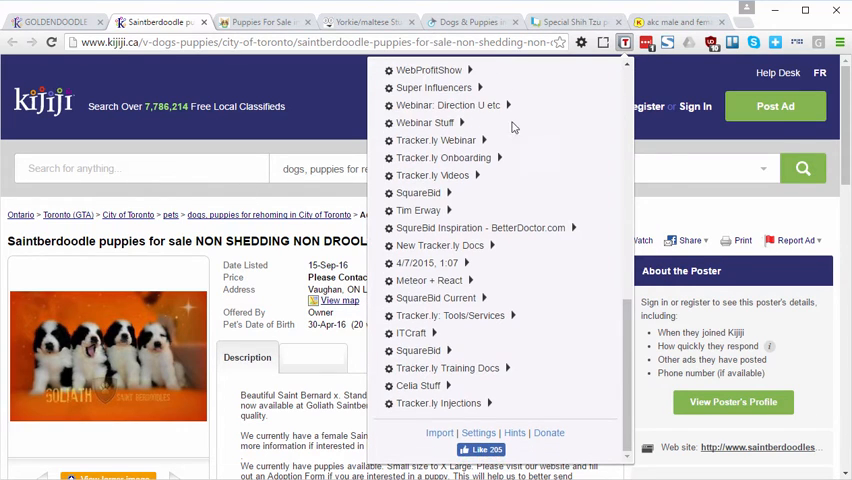
pyautogui.moveTo(295, 196)
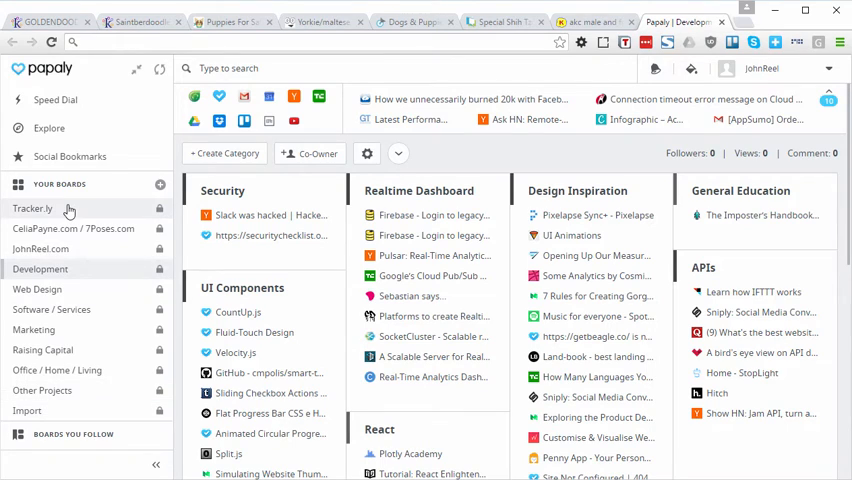
pyautogui.moveTo(37, 289)
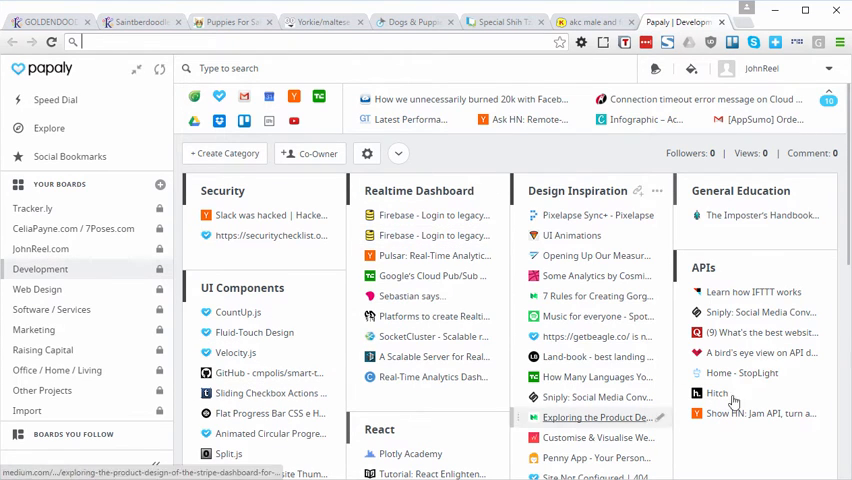
pyautogui.moveTo(579, 256)
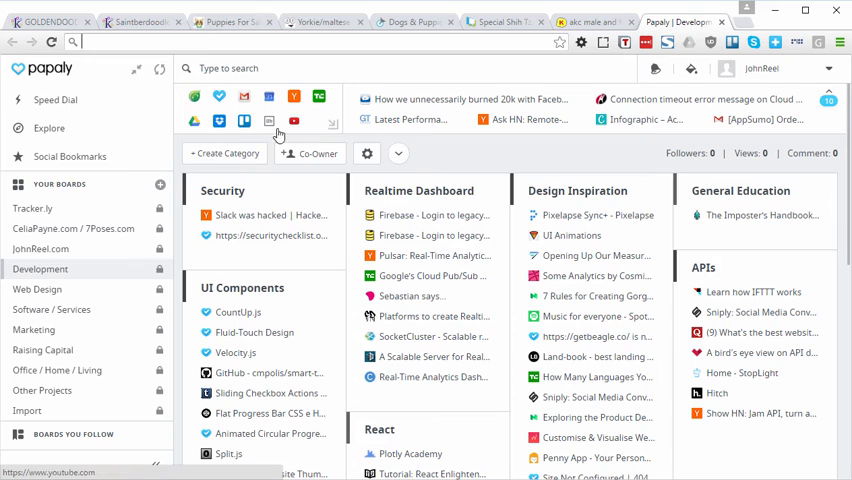
pyautogui.moveTo(195, 96)
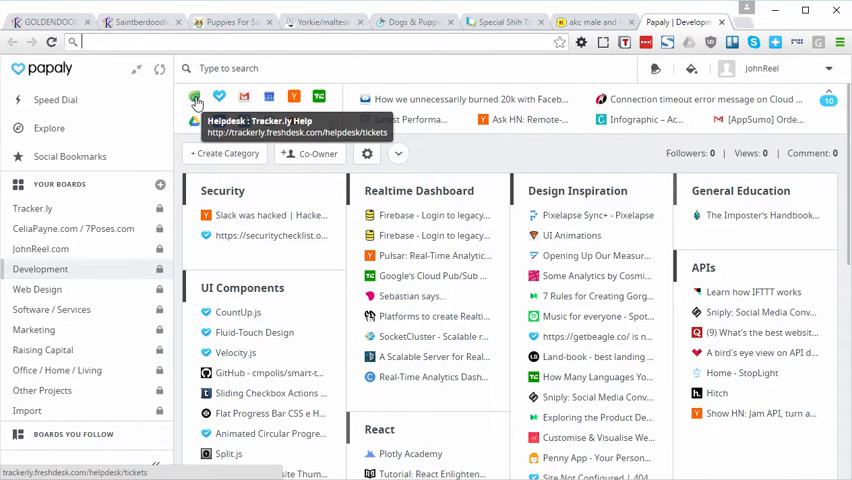
pyautogui.moveTo(276, 174)
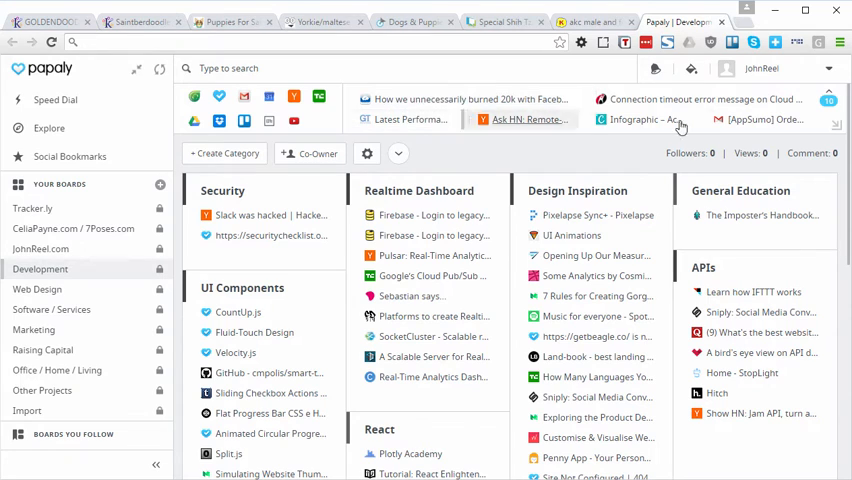
pyautogui.moveTo(446, 99)
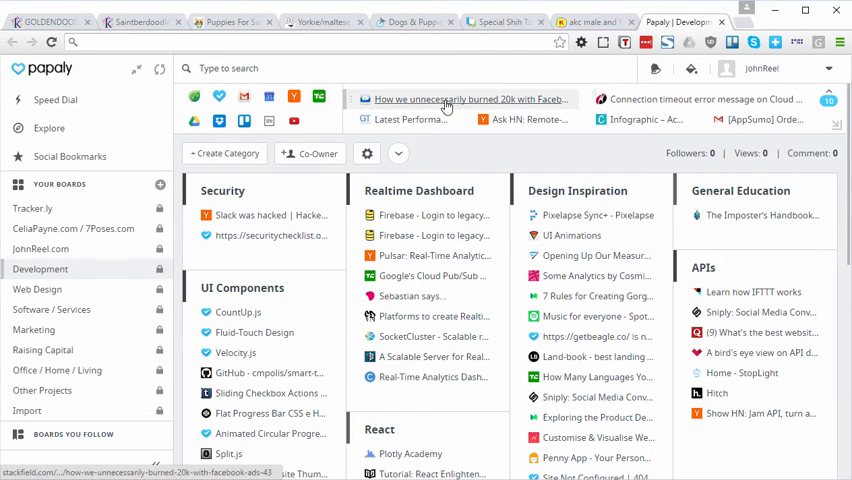
pyautogui.moveTo(357, 112)
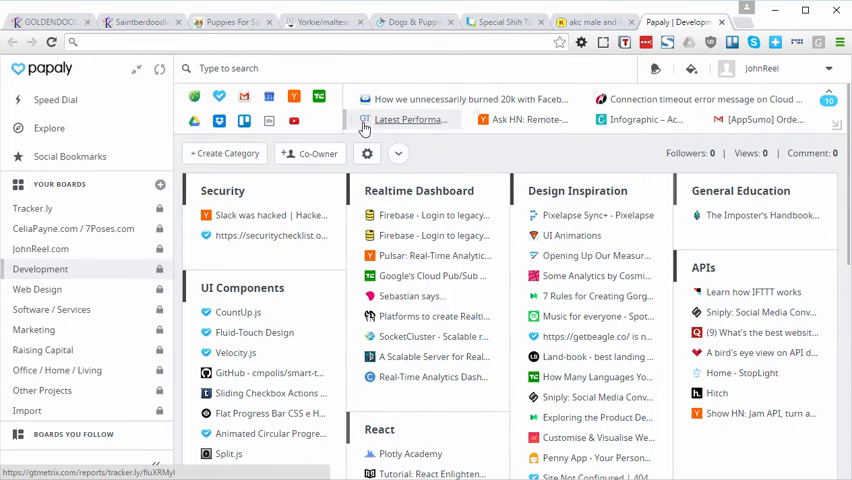
pyautogui.moveTo(480, 173)
pyautogui.write('Persona')
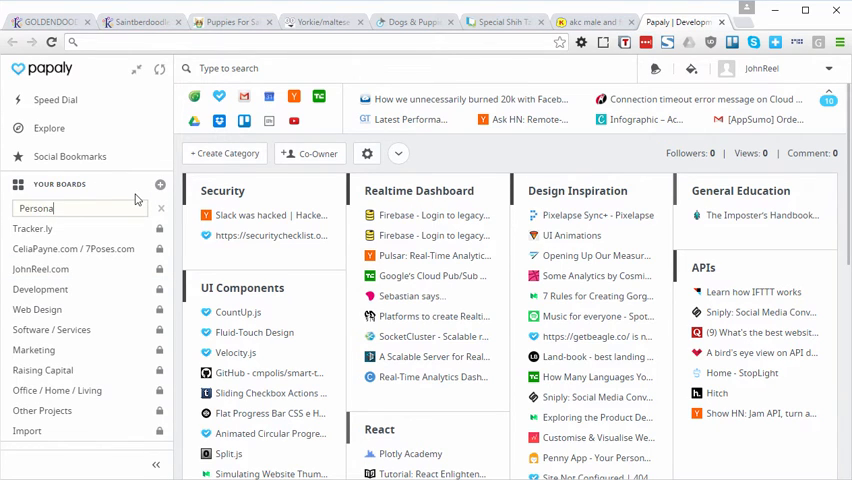
# Create the 'Personal' board and set it Private and invisible to Google.
pyautogui.press('Return')
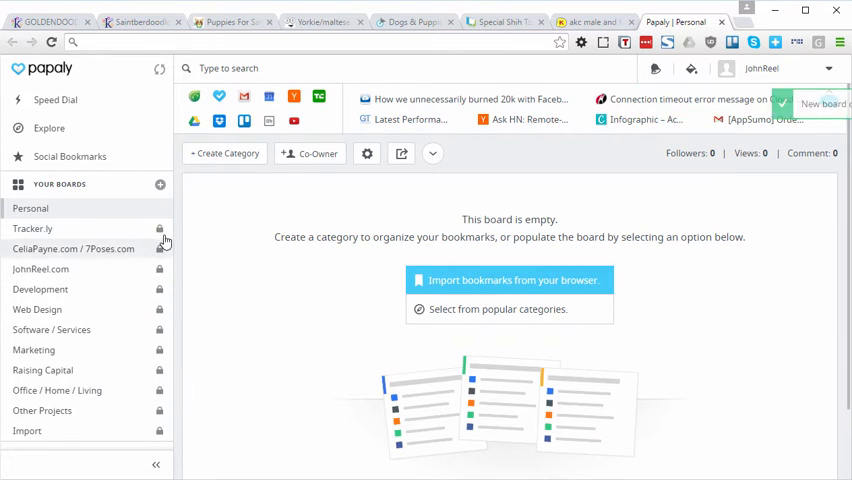
pyautogui.moveTo(158, 213)
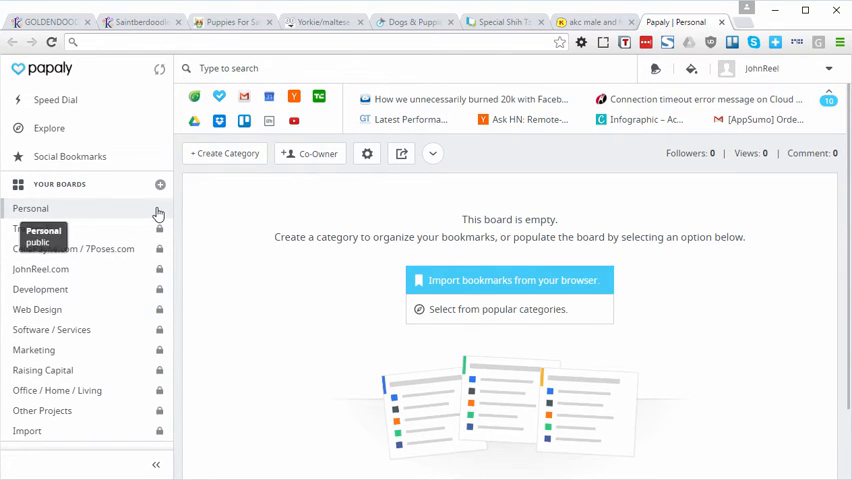
pyautogui.moveTo(210, 198)
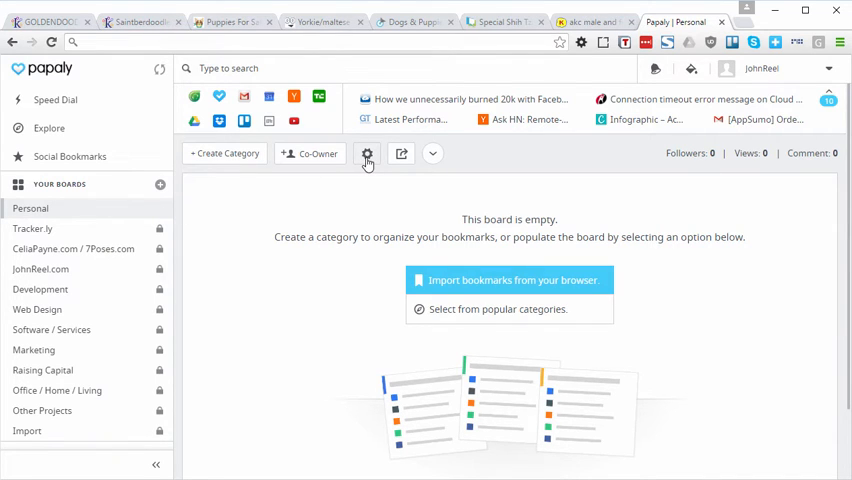
pyautogui.click(367, 153)
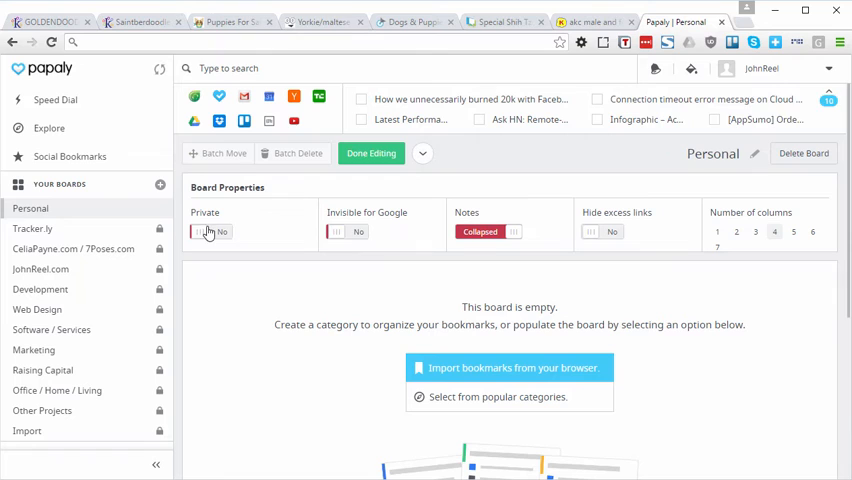
pyautogui.click(204, 231)
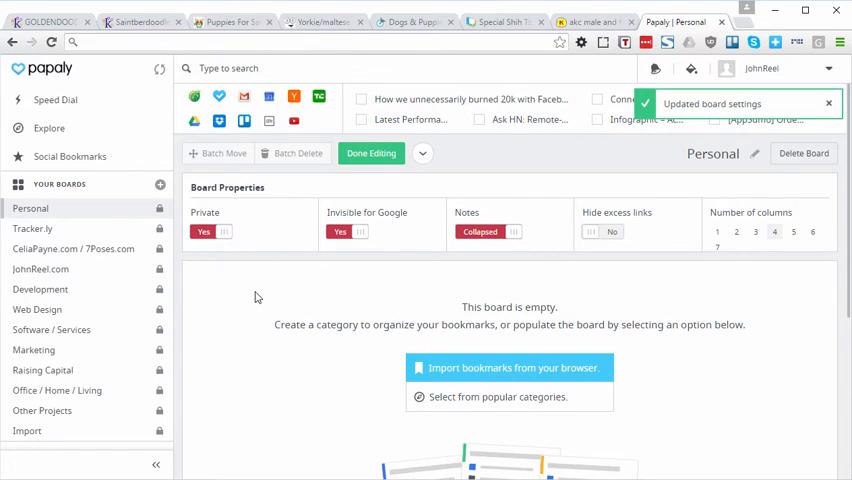
pyautogui.moveTo(424, 158)
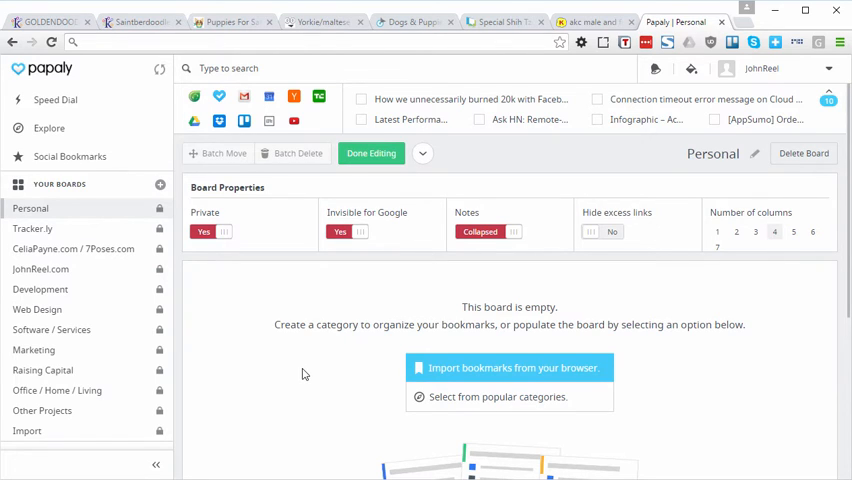
pyautogui.moveTo(120, 84)
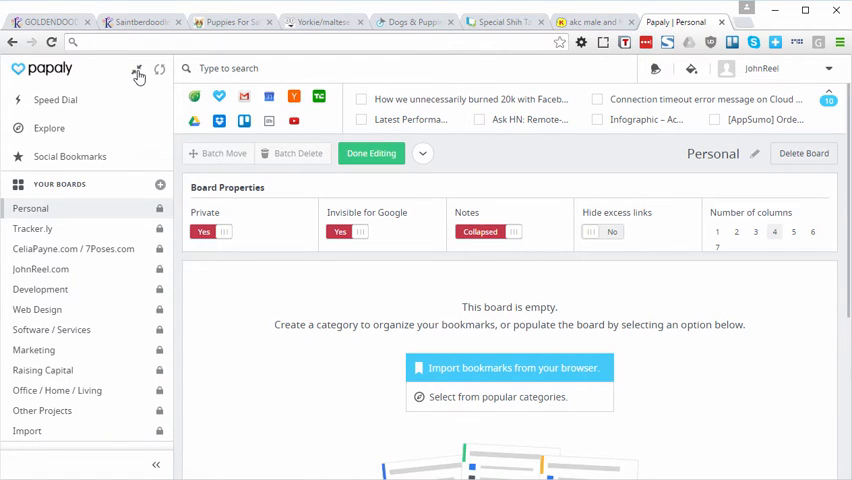
pyautogui.moveTo(139, 74)
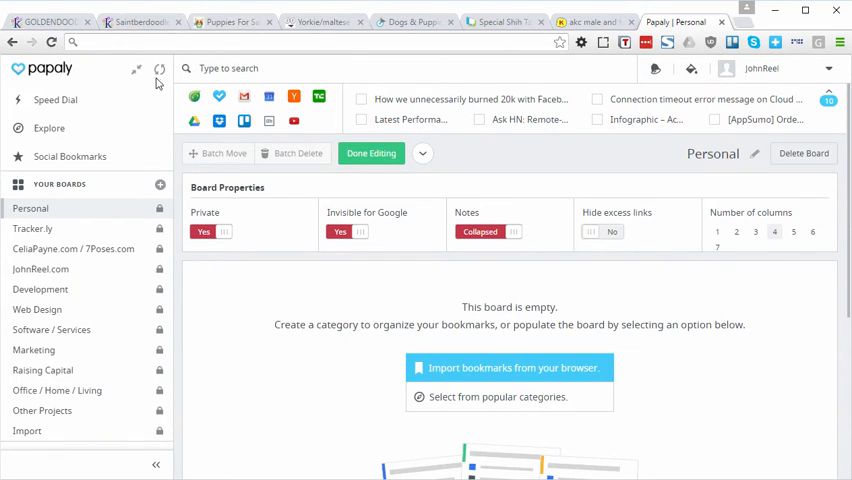
pyautogui.moveTo(138, 69)
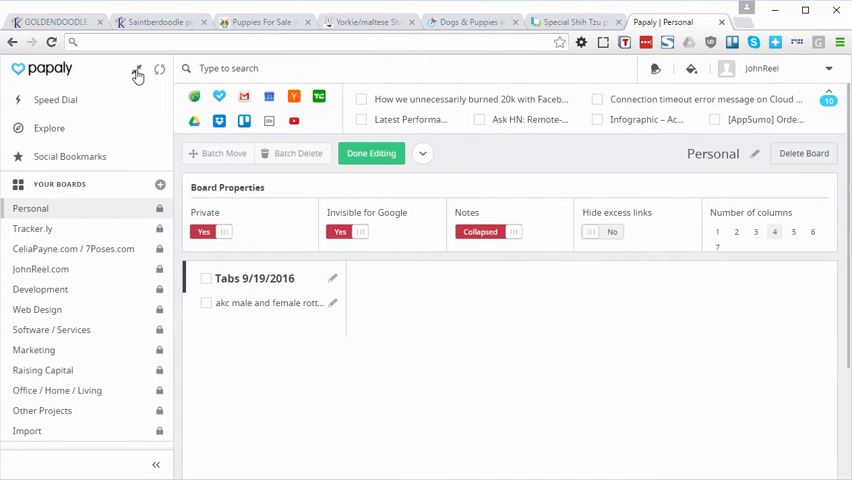
# Save the seven open tabs to Personal and rename the 'Tabs 9/19/2016' category 'Puppies'.
pyautogui.click(159, 72)
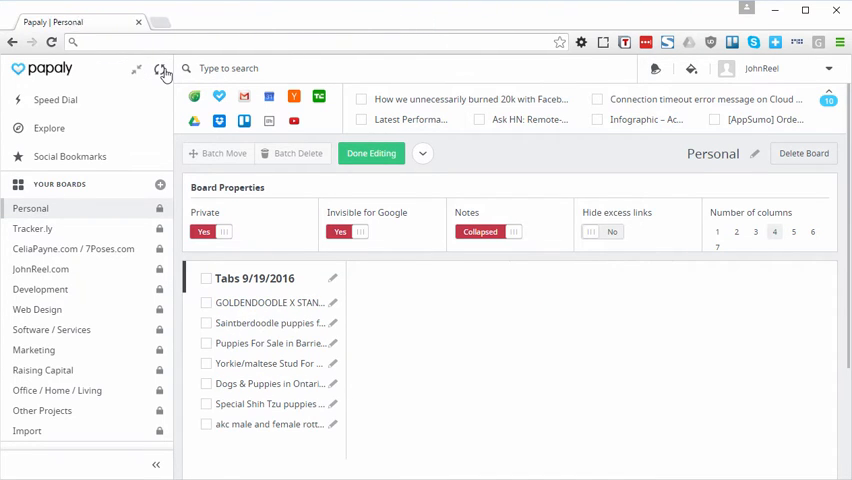
pyautogui.moveTo(240, 424)
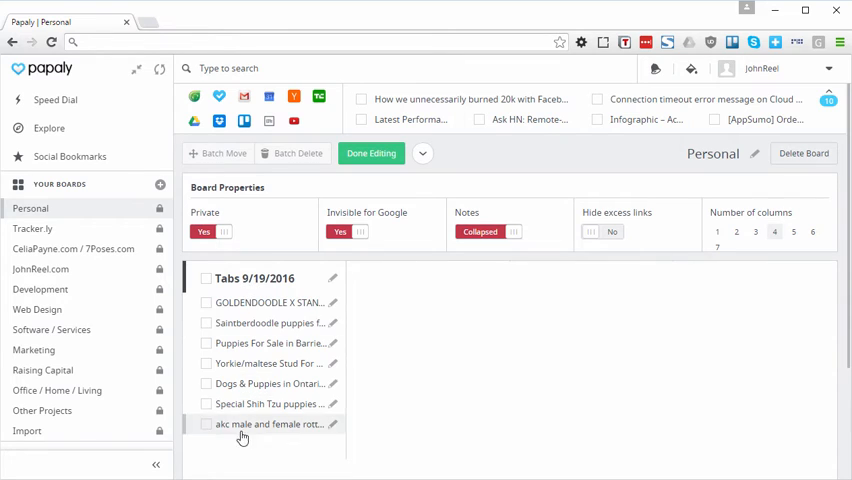
pyautogui.click(331, 278)
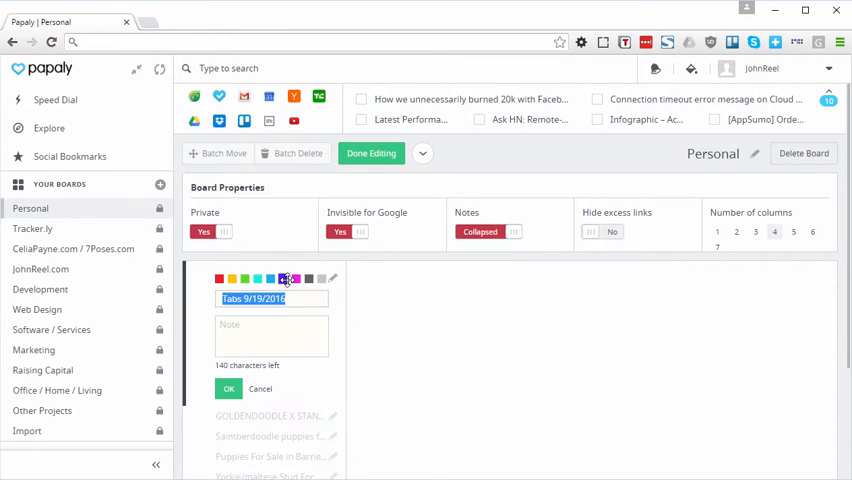
pyautogui.write('Puppies')
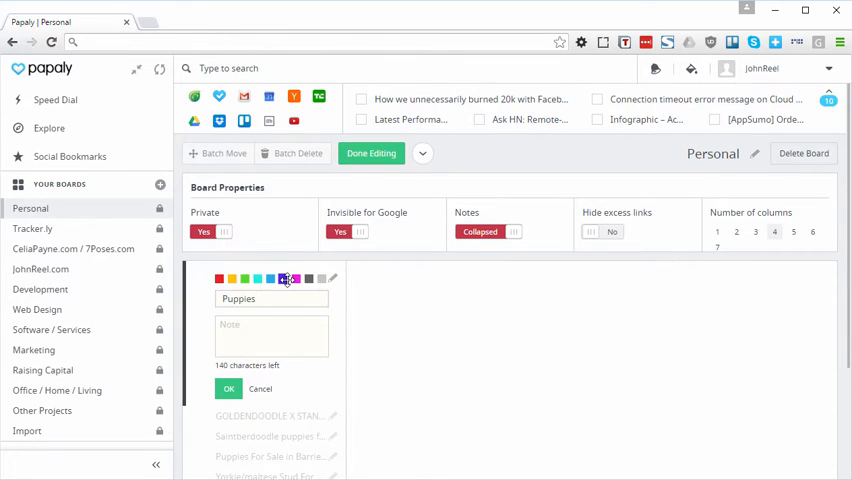
pyautogui.click(228, 388)
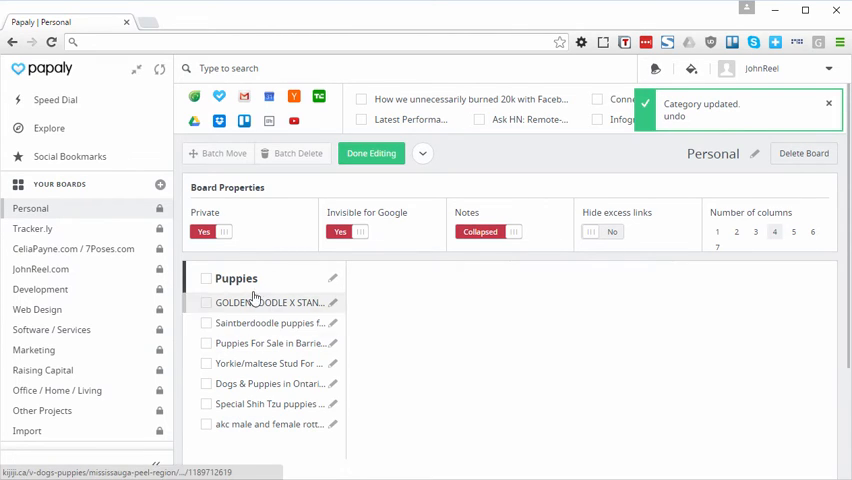
pyautogui.moveTo(505, 350)
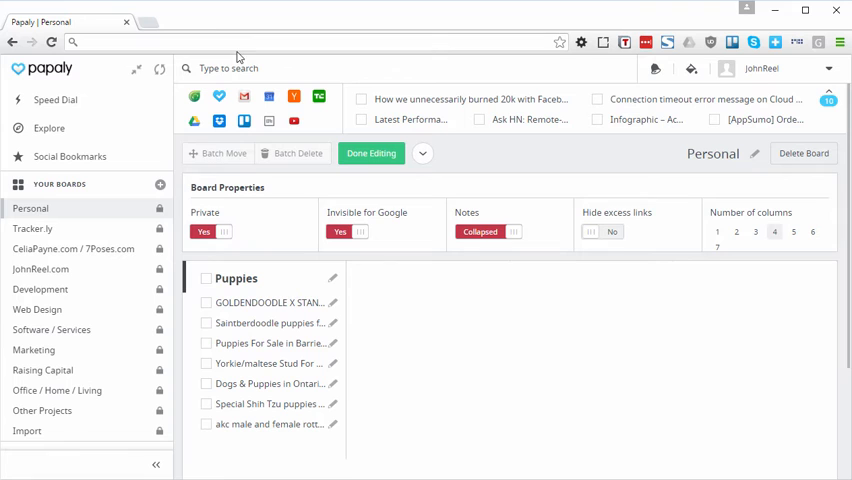
# Save the Kybra Kennels Siberian Husky puppies page into the Puppies category.
pyautogui.click(143, 22)
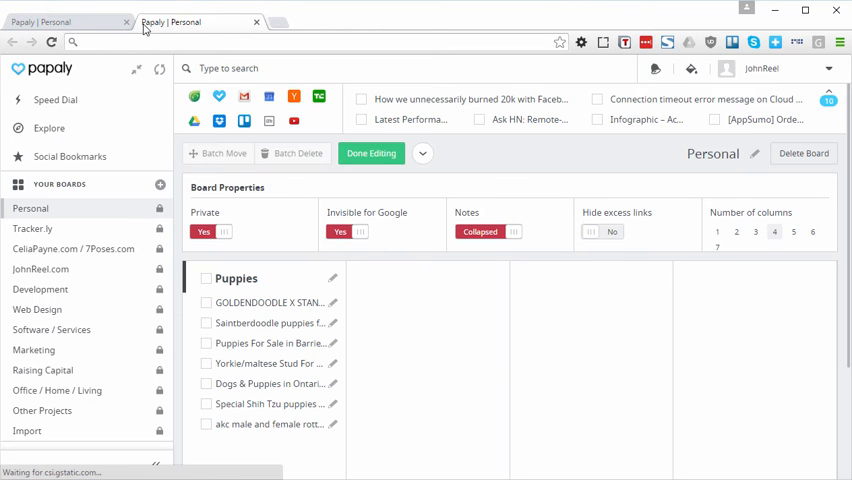
pyautogui.click(195, 22)
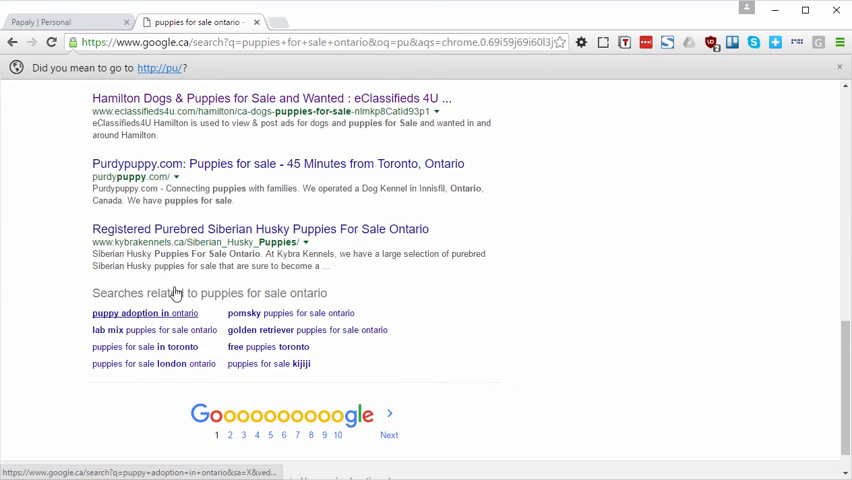
pyautogui.click(259, 228)
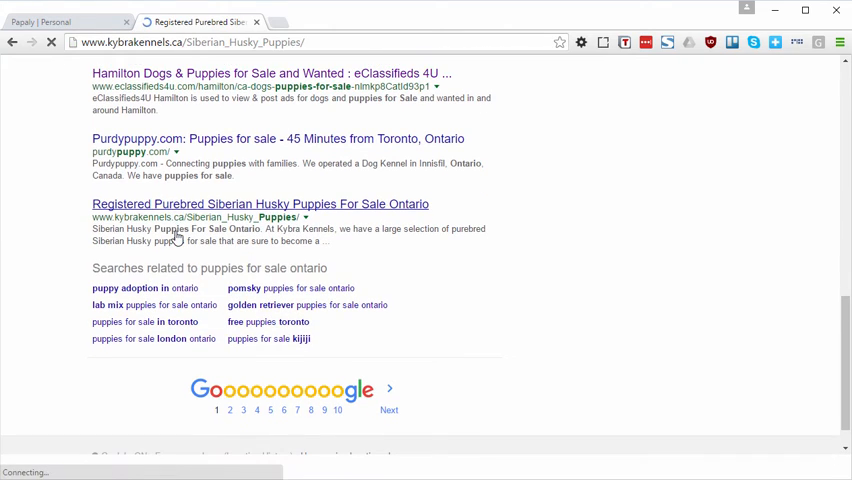
pyautogui.click(260, 203)
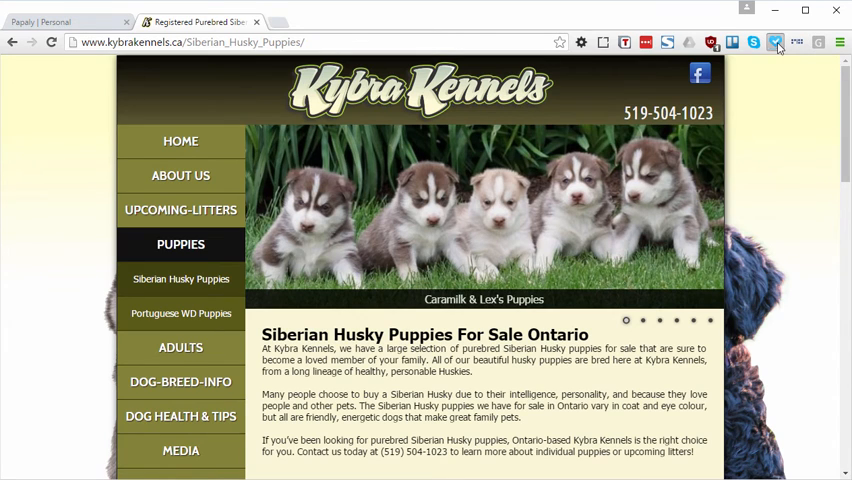
pyautogui.click(775, 42)
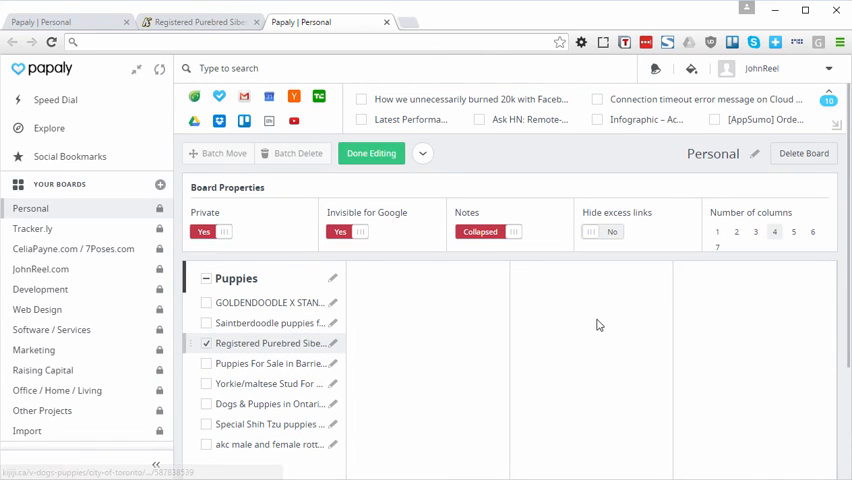
pyautogui.moveTo(657, 213)
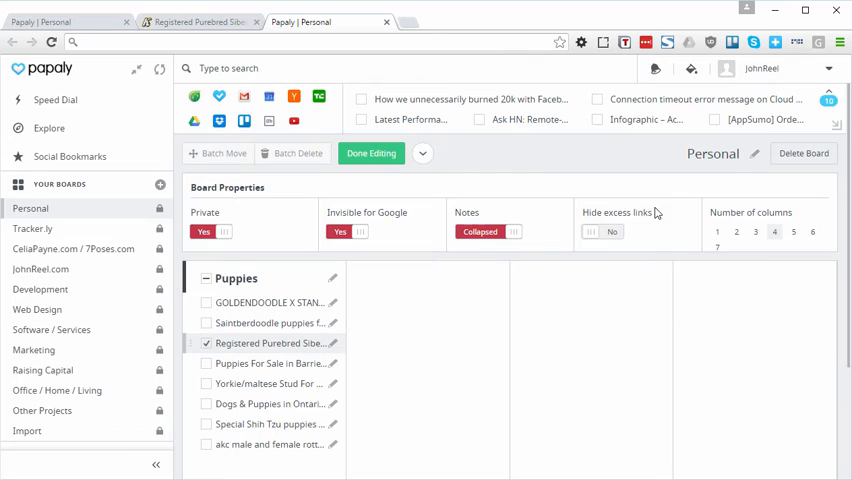
pyautogui.moveTo(452, 152)
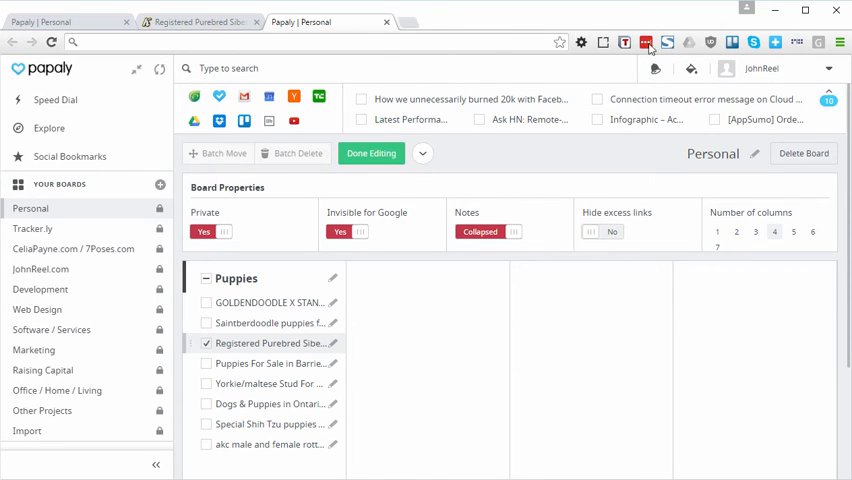
pyautogui.moveTo(797, 42)
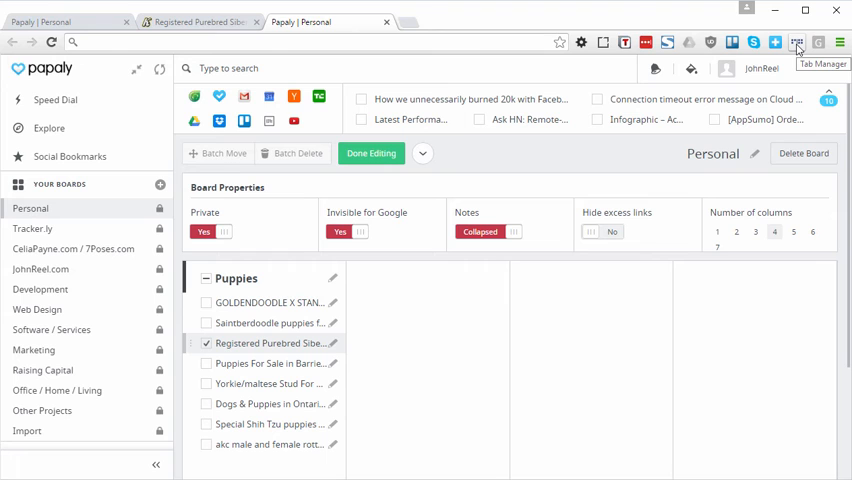
# Show the Tab Manager overview of all windows and tab groups.
pyautogui.click(797, 42)
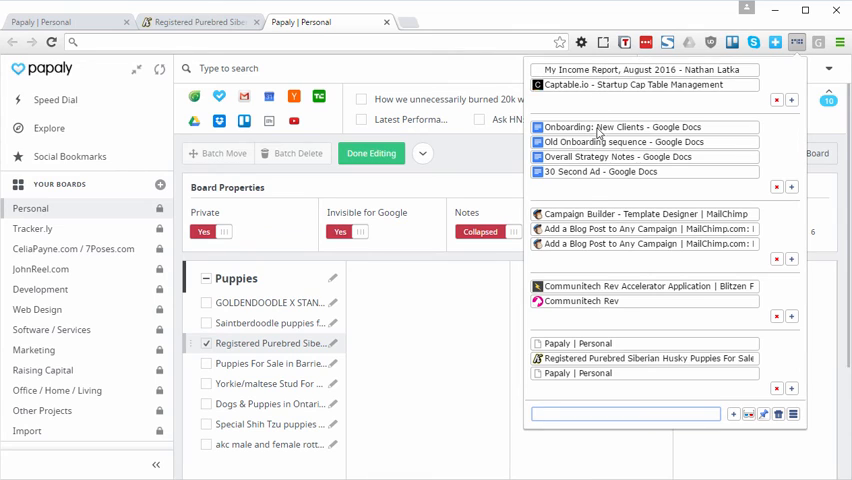
pyautogui.moveTo(645, 258)
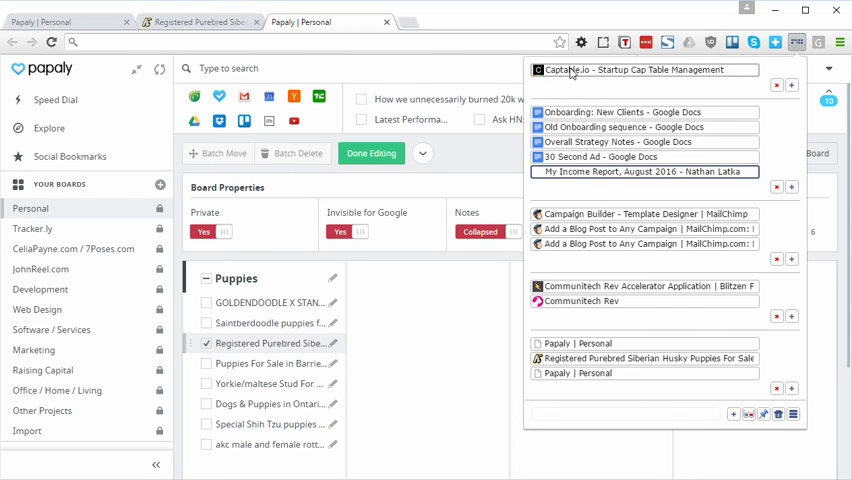
pyautogui.moveTo(585, 88)
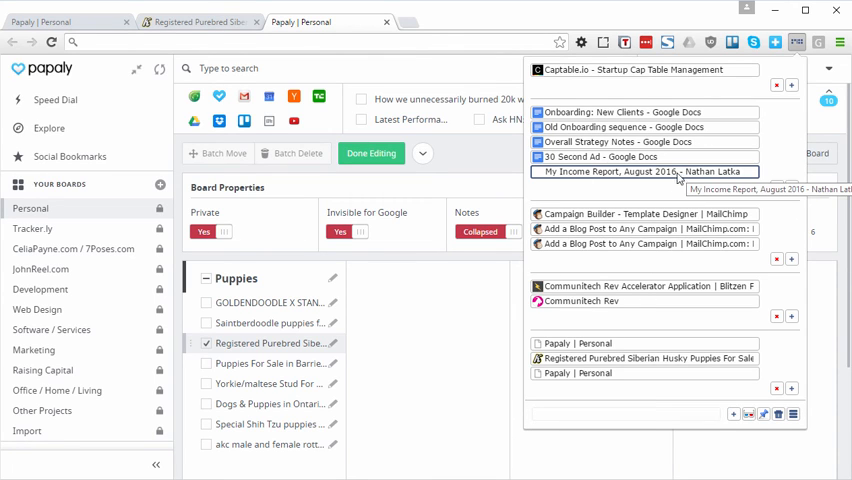
pyautogui.moveTo(134, 77)
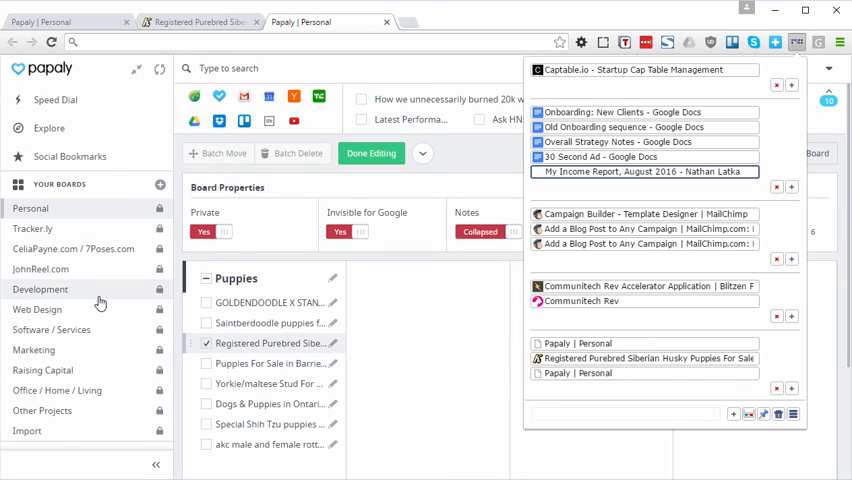
pyautogui.moveTo(100, 303)
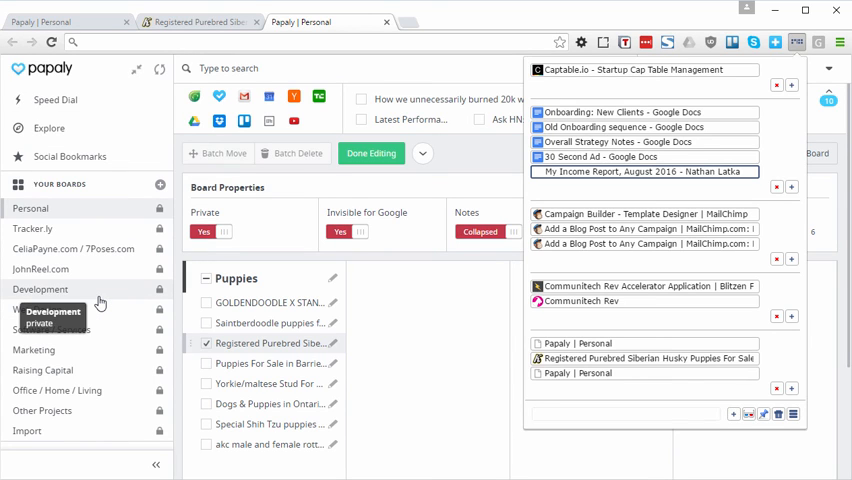